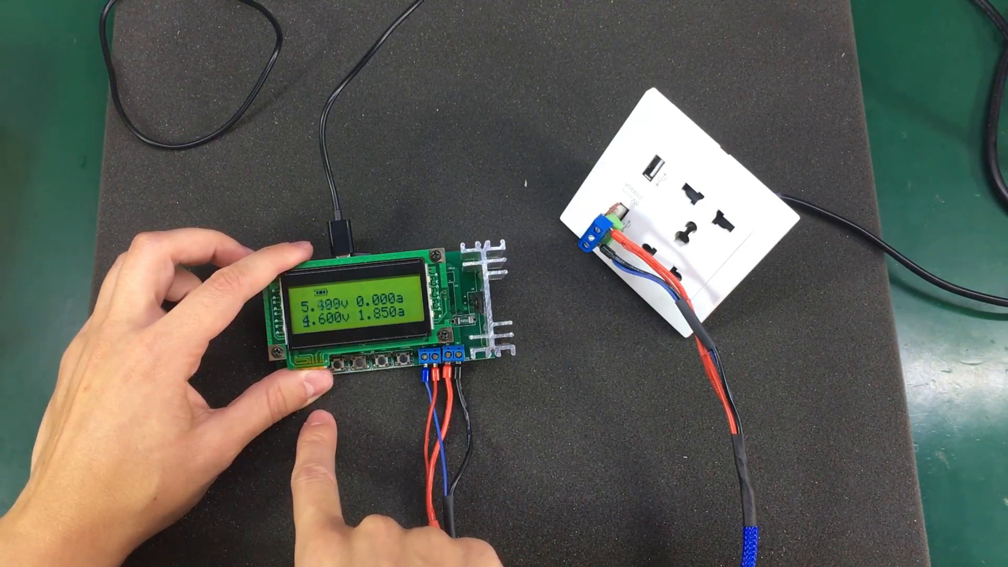
click(353, 365)
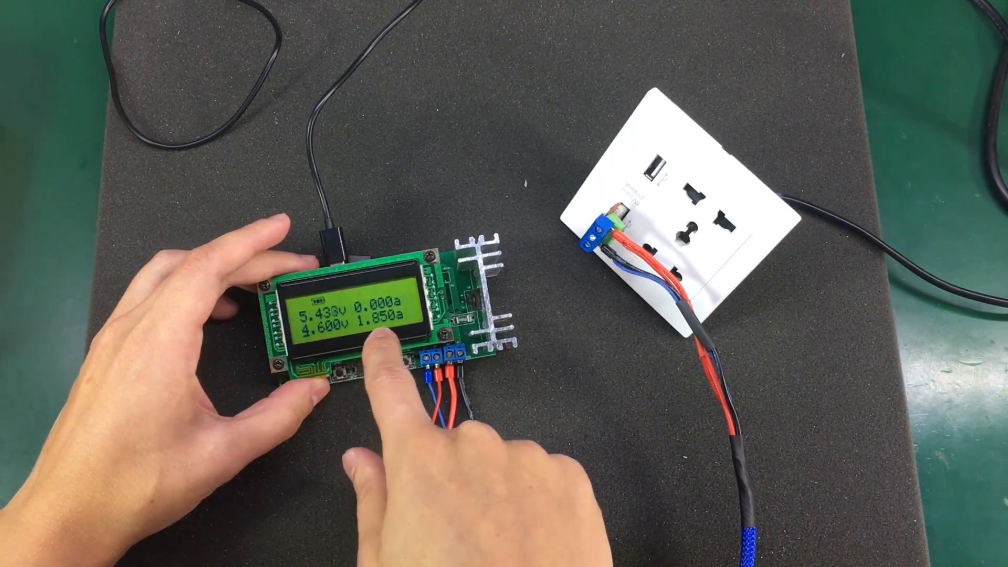
click(386, 370)
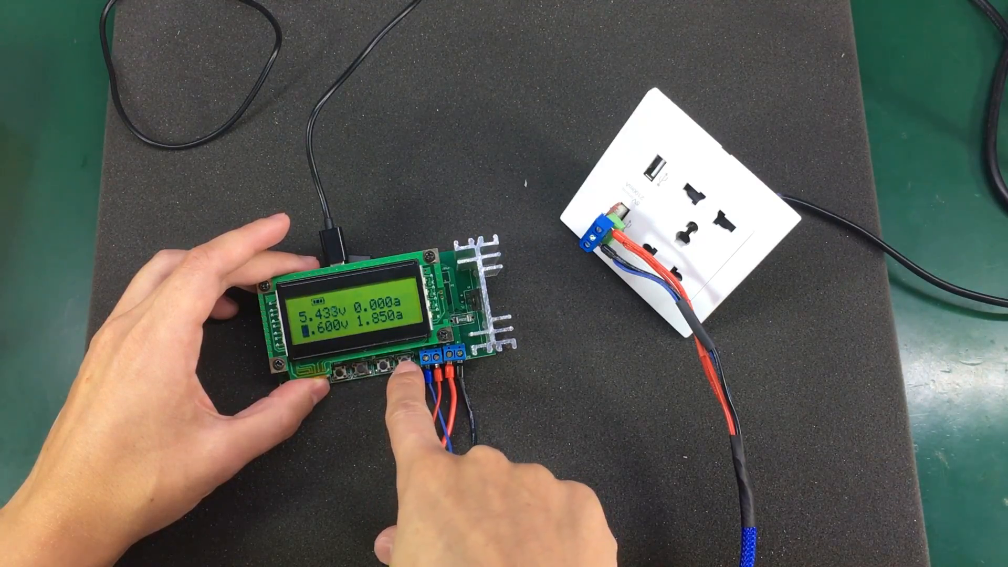
click(385, 370)
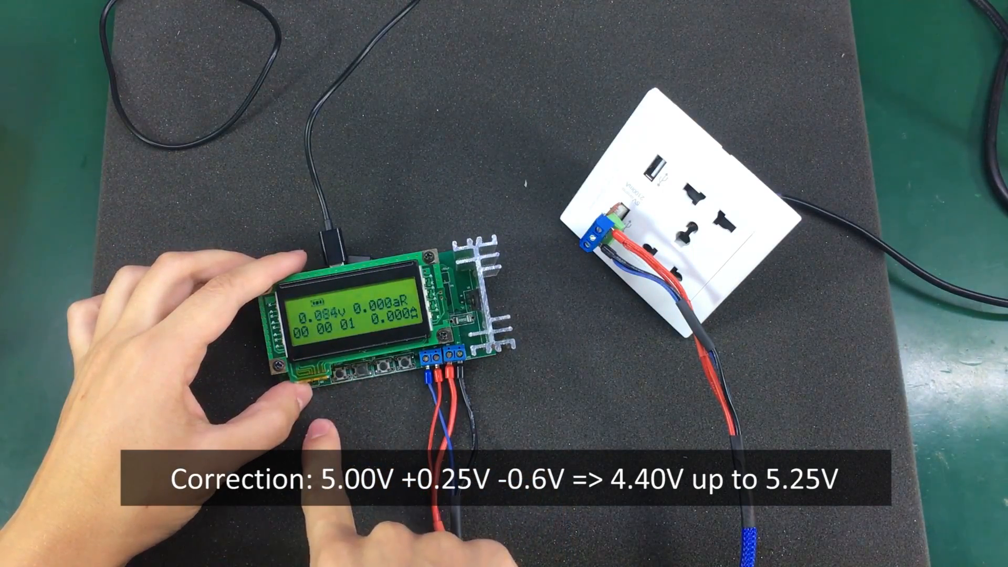
click(347, 361)
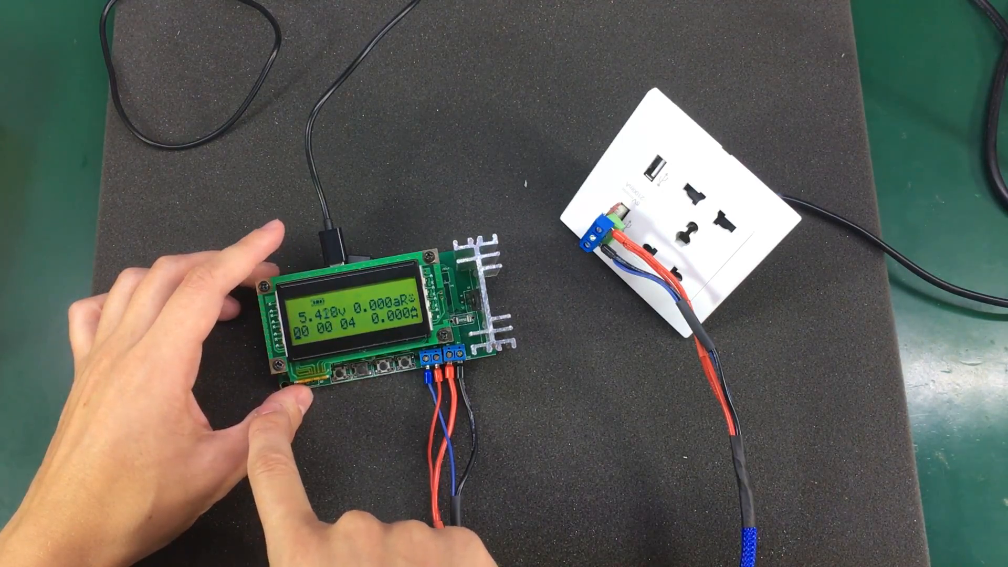
click(385, 366)
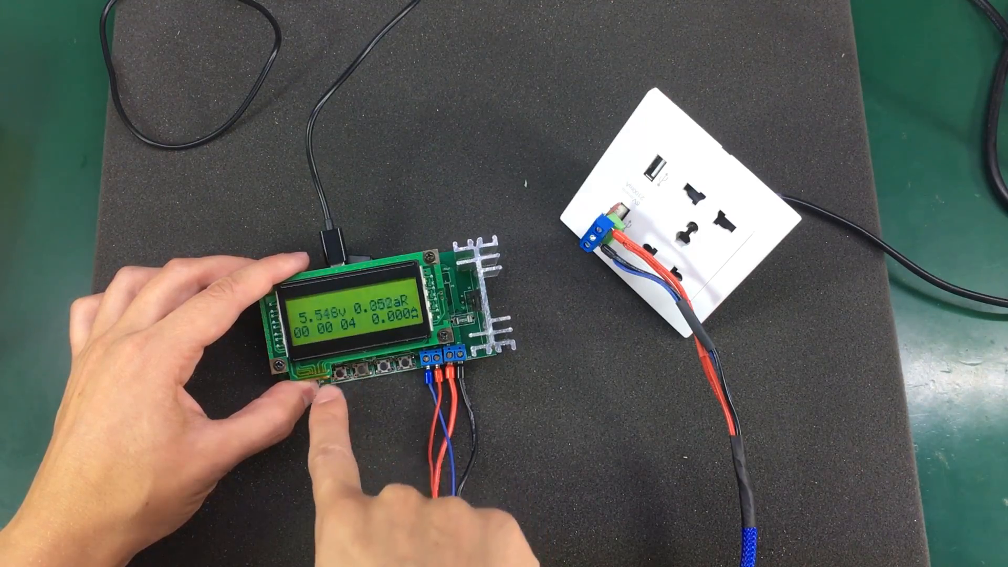
click(336, 376)
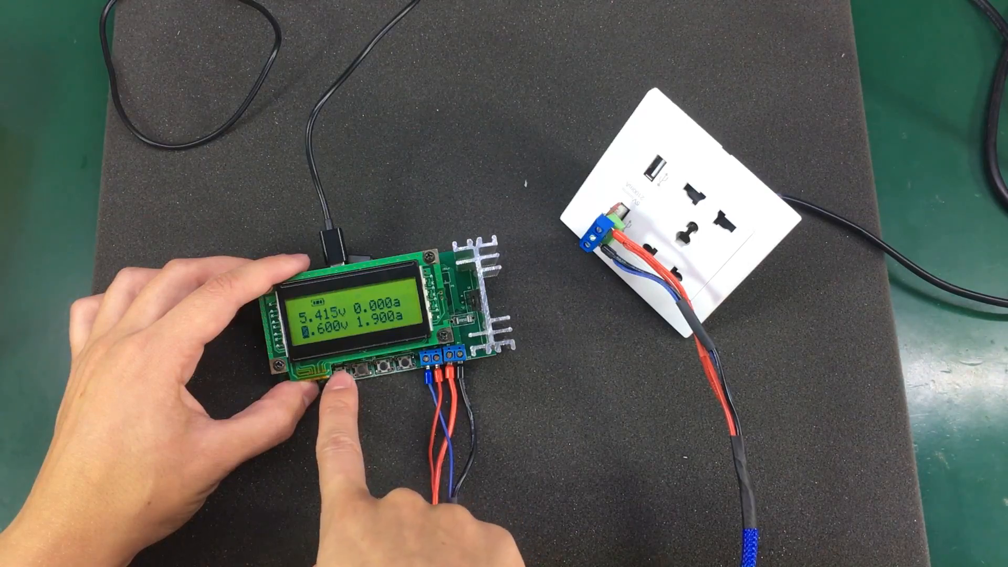
click(352, 367)
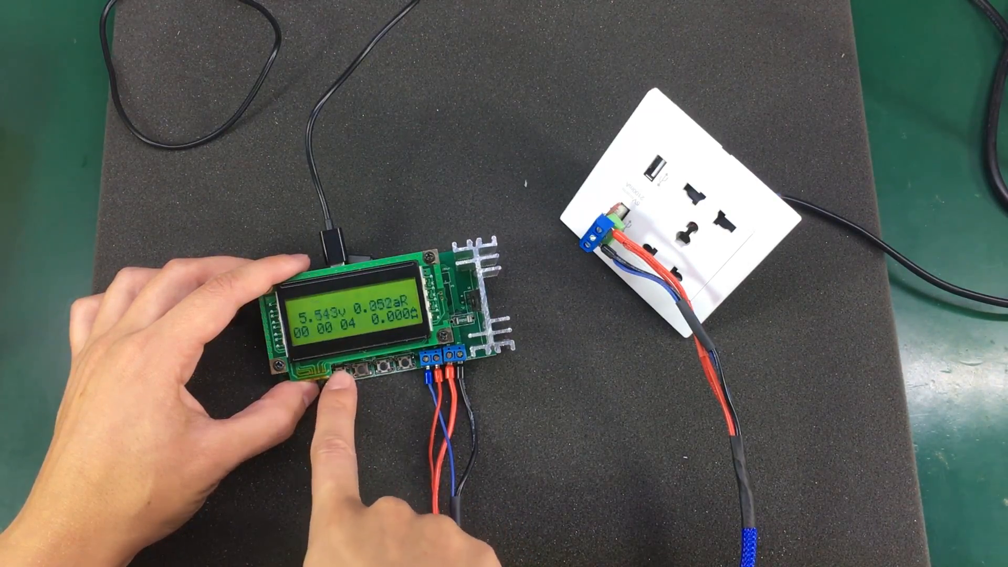
click(353, 370)
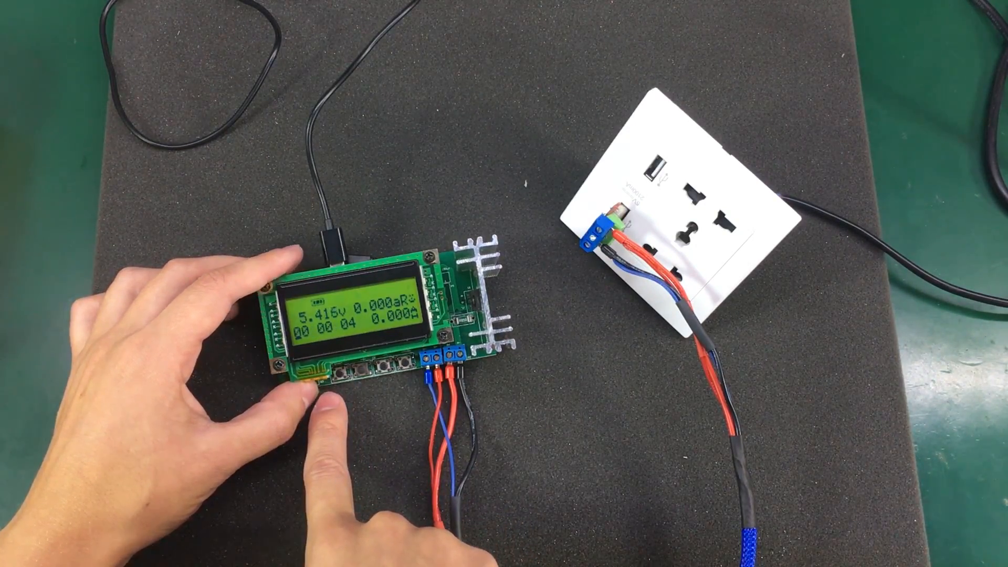